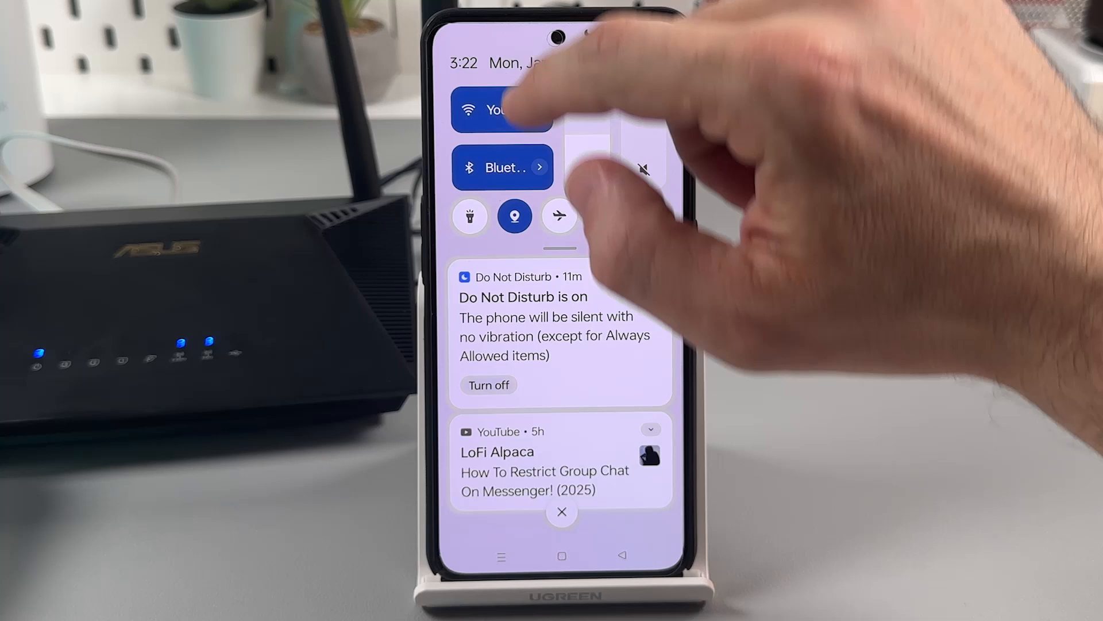
Dismiss the Android notification panel to show the home screen
left_click(491, 110)
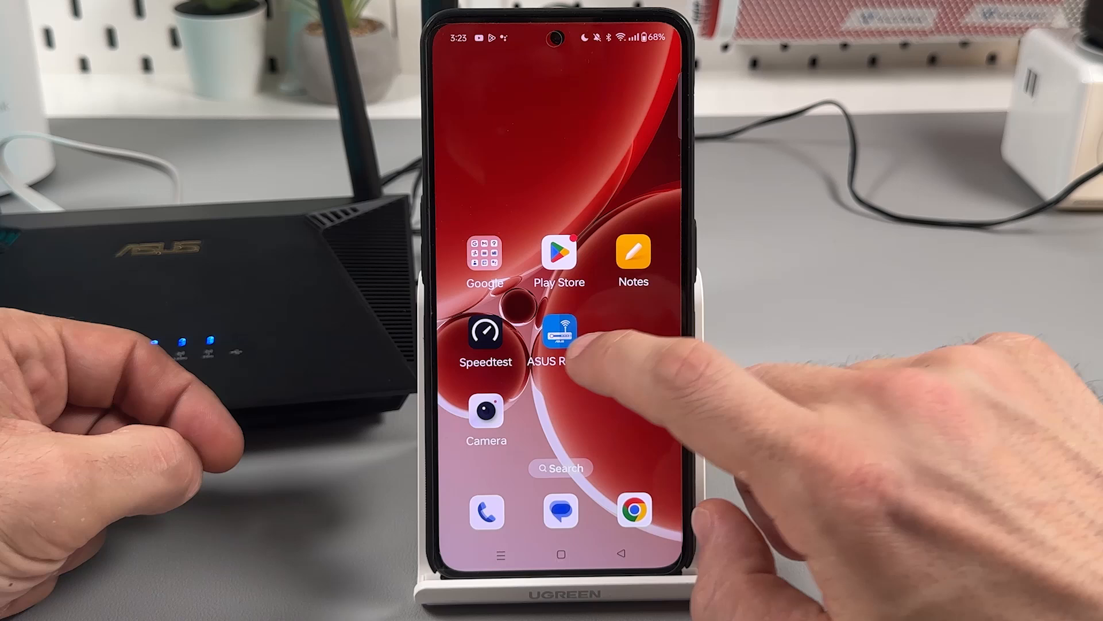
Launch the ASUS Router app and go to its Network Settings page
left_click(563, 333)
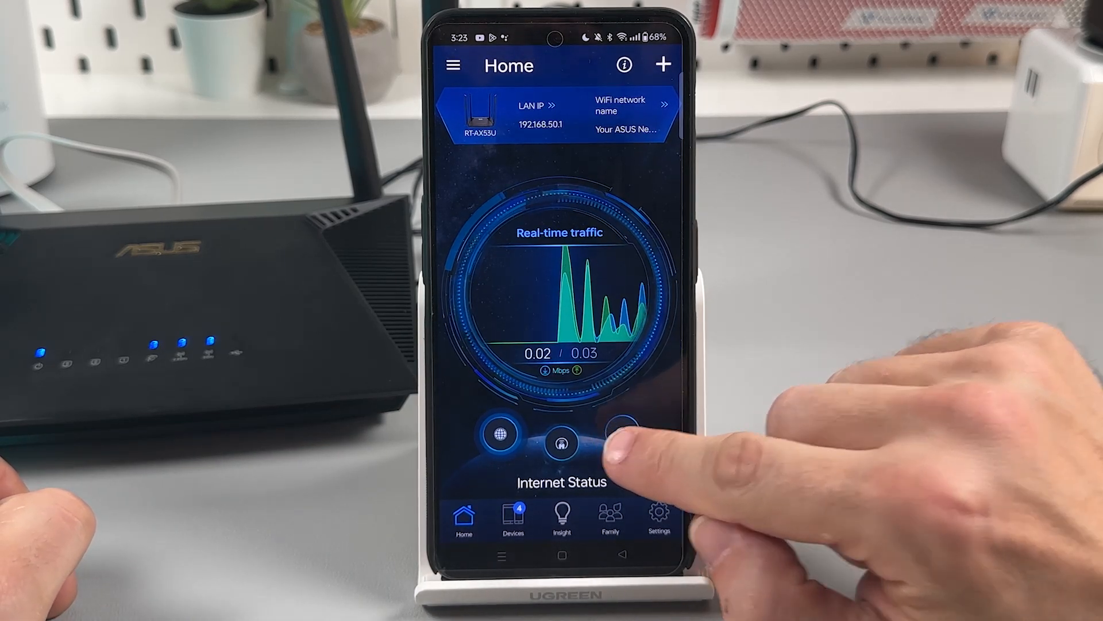
left_click(620, 443)
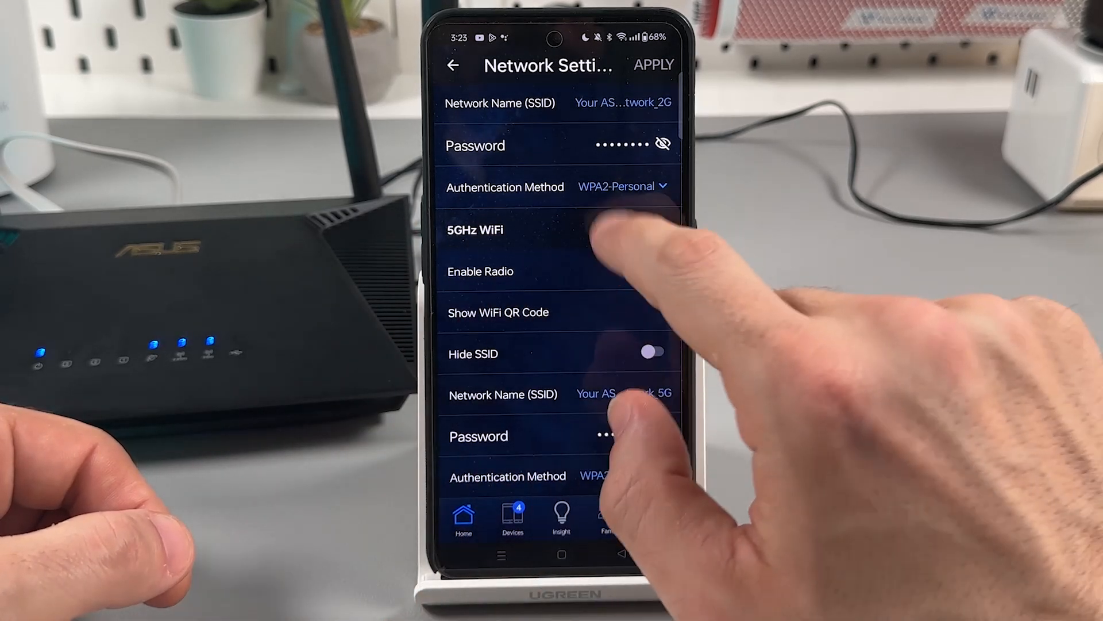
Choose Dual-Band Smart Connect in the Smart Connect dropdown and save the setting
scroll("down", 3)
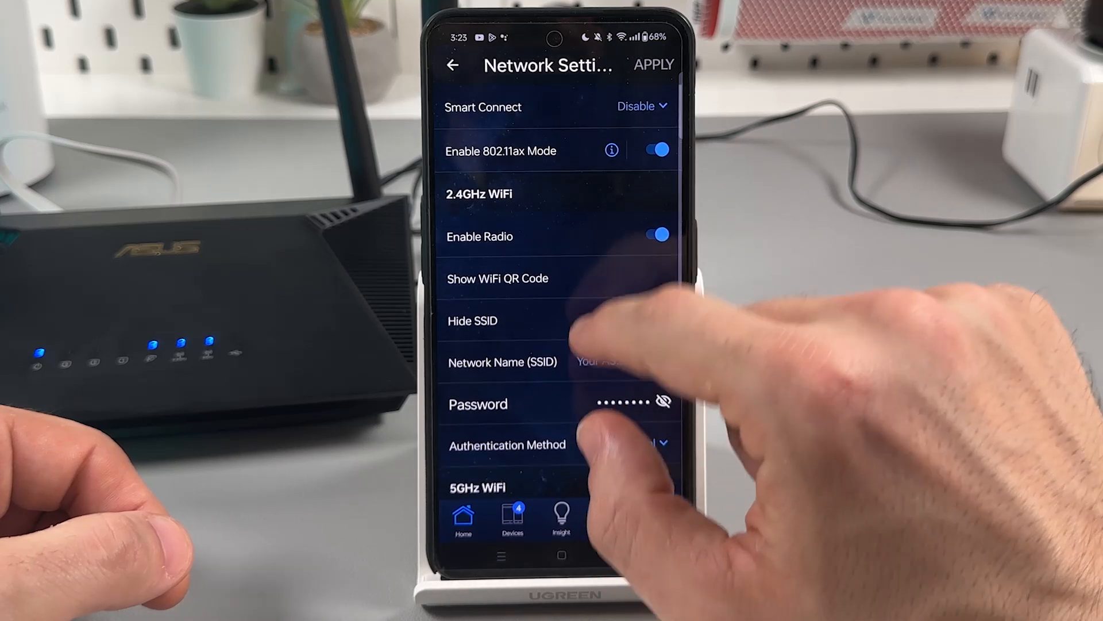
left_click(641, 105)
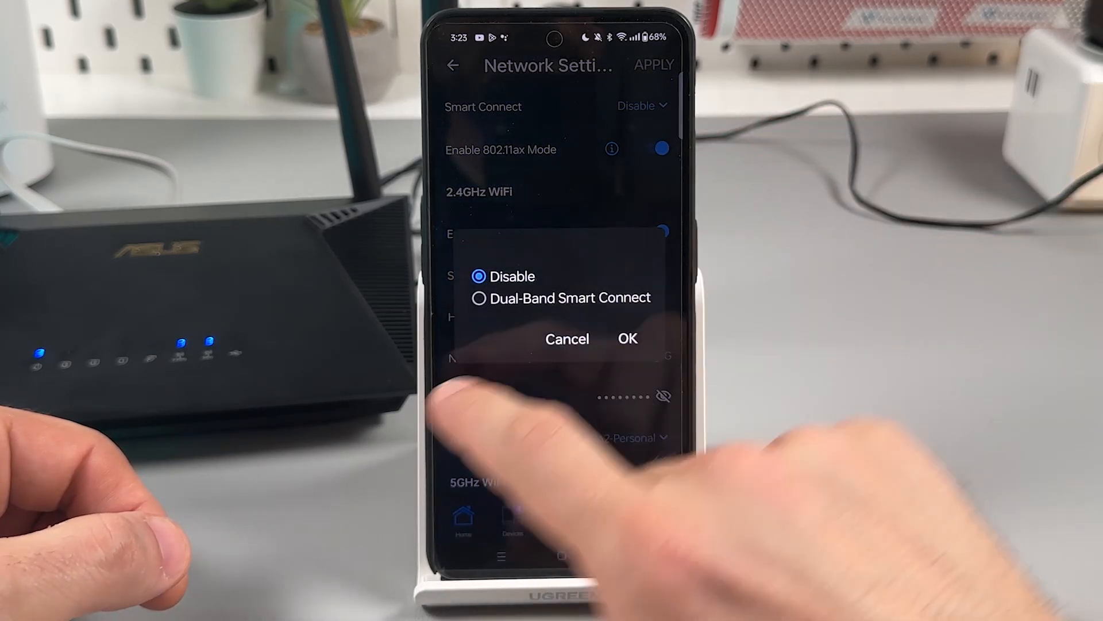
left_click(479, 296)
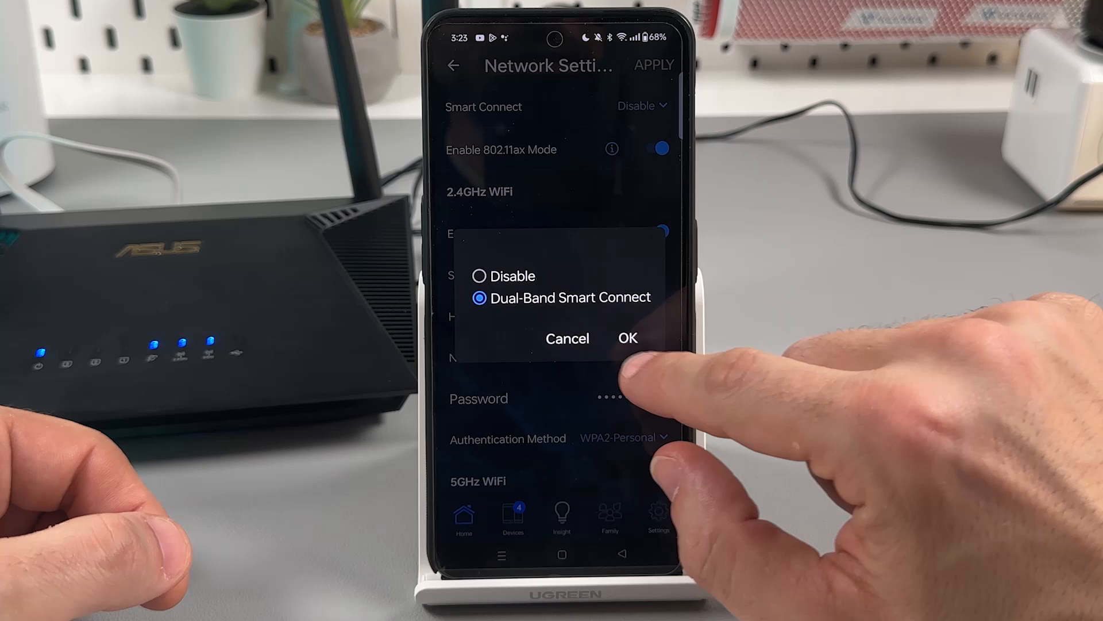
left_click(628, 338)
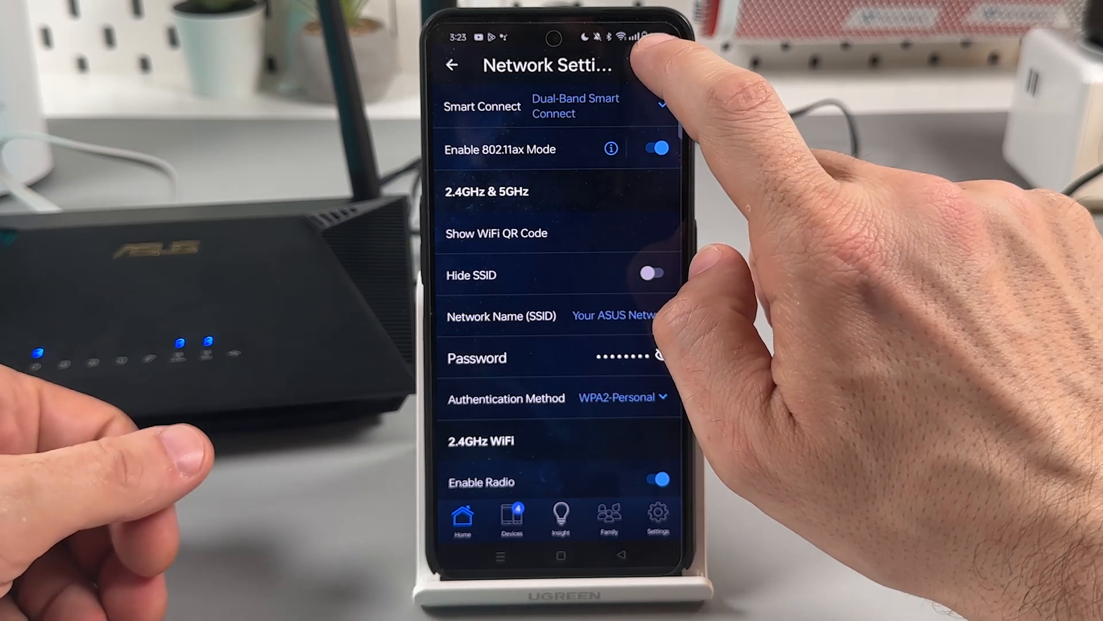
left_click(653, 64)
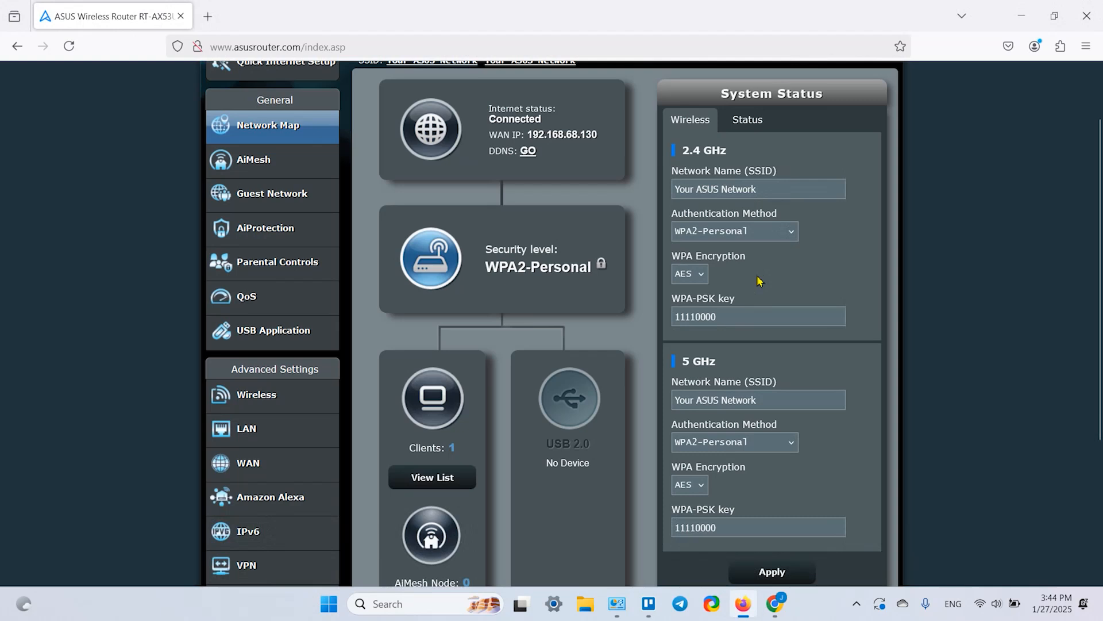
scroll("down", 3)
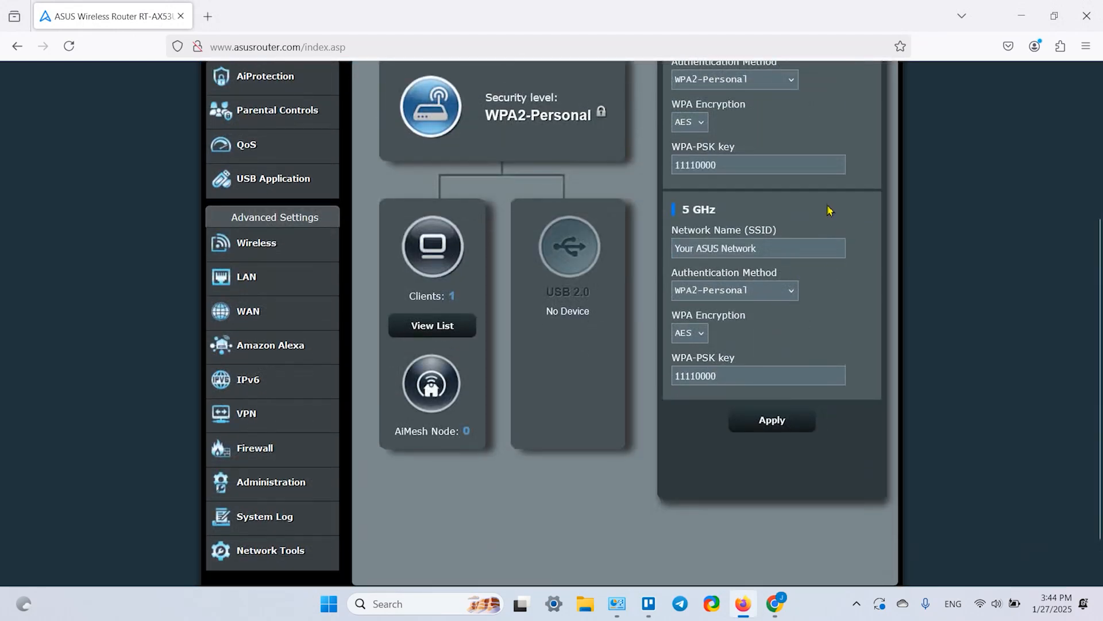
mouse_move(795, 207)
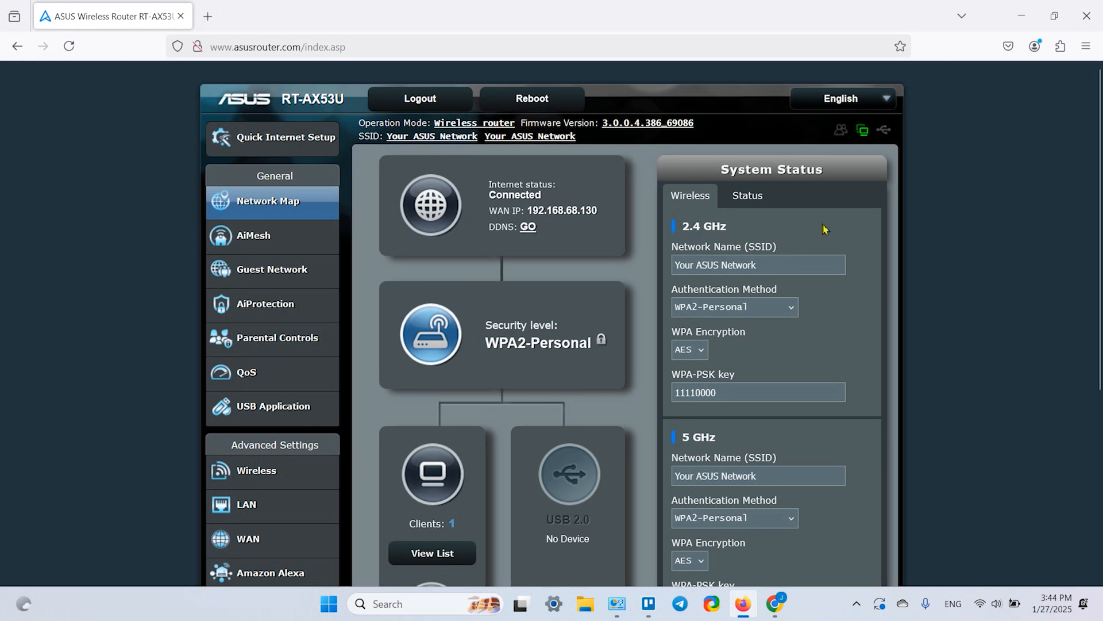
scroll("down", 3)
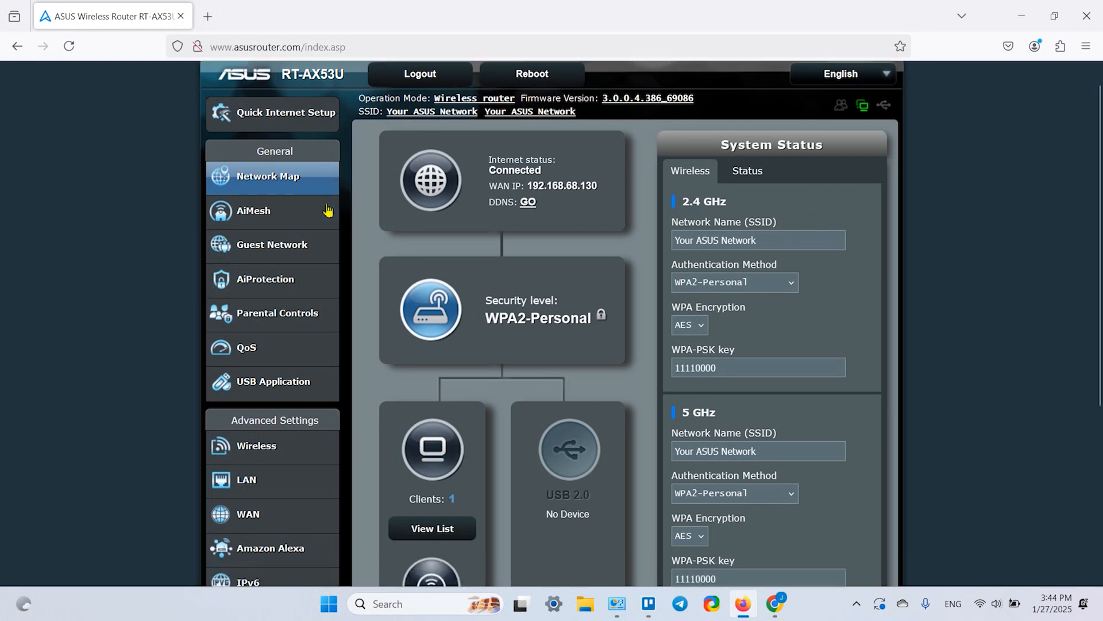
scroll("down", 3)
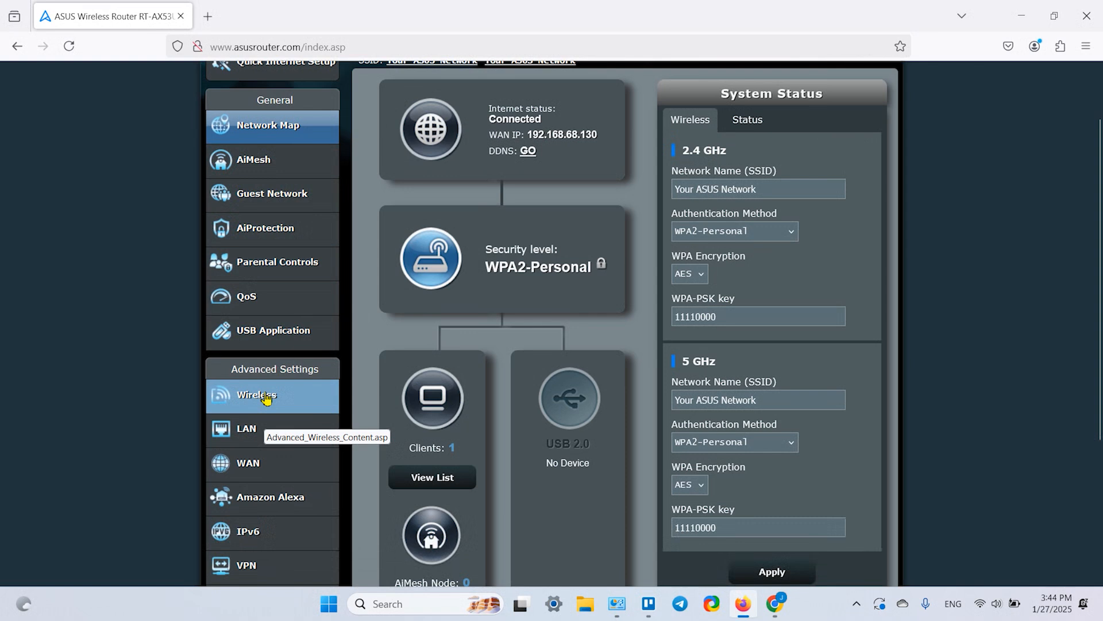
Show the Wireless General settings and select the 5 GHz band
left_click(257, 396)
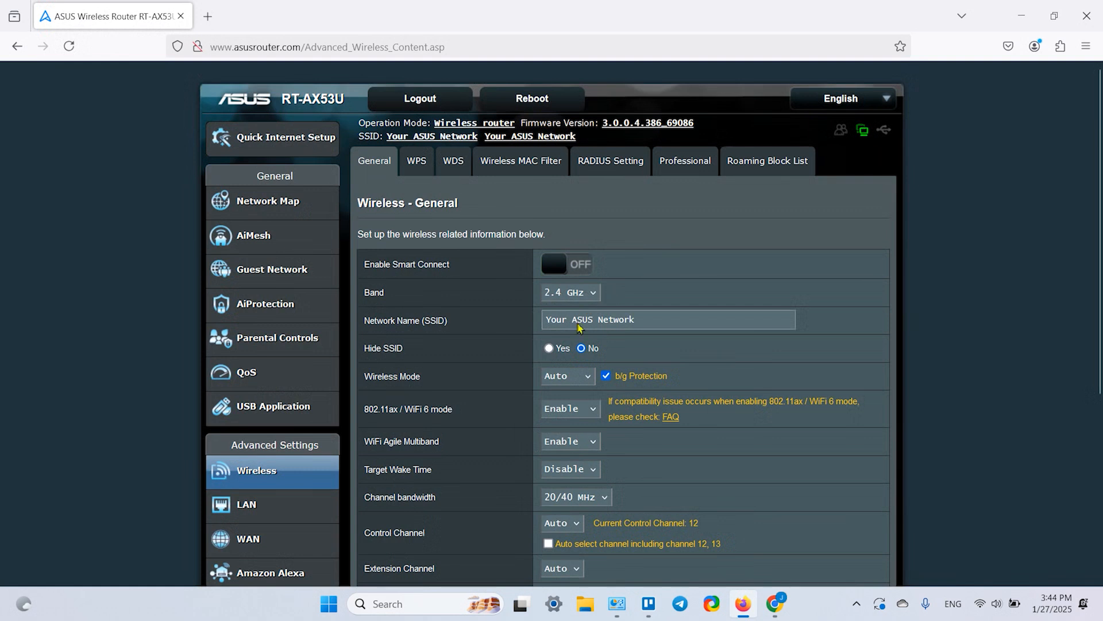
scroll("down", 3)
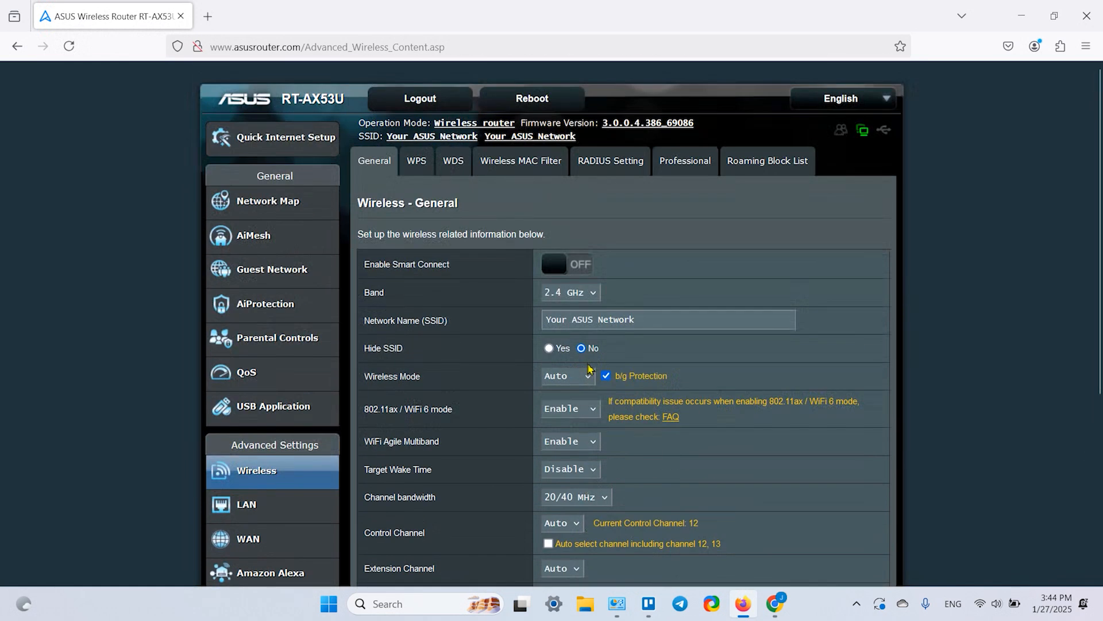
mouse_move(573, 293)
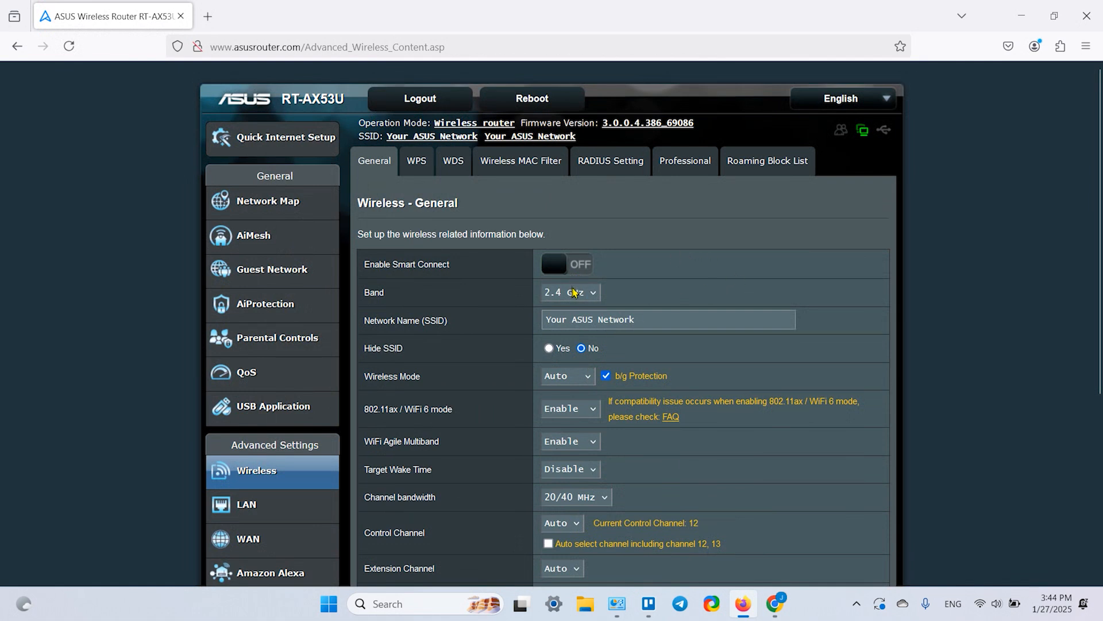
left_click(570, 293)
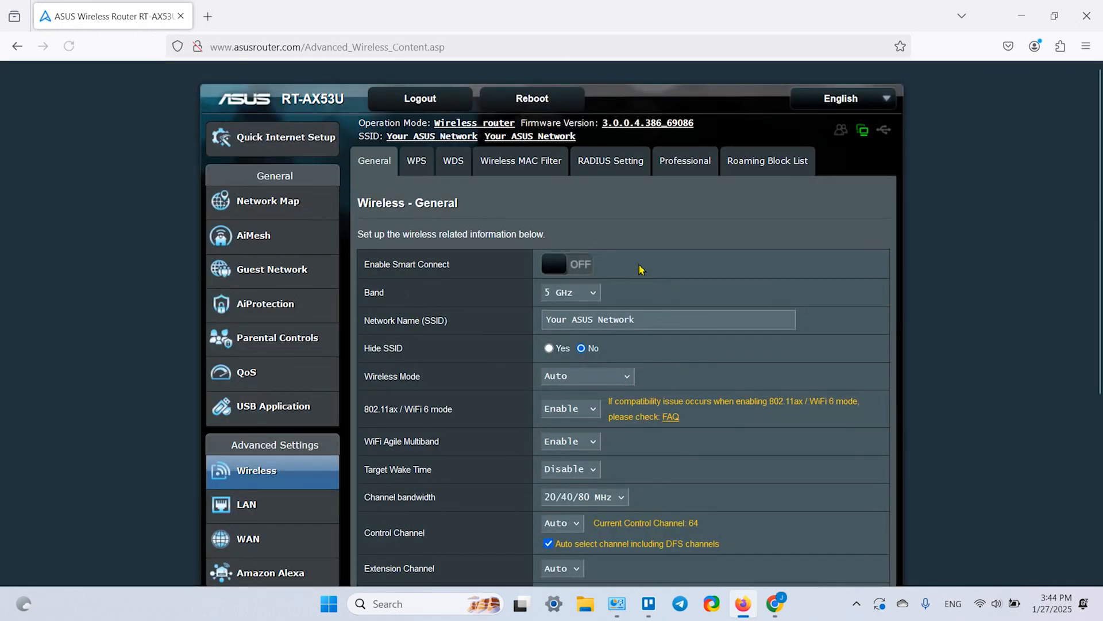
mouse_move(522, 352)
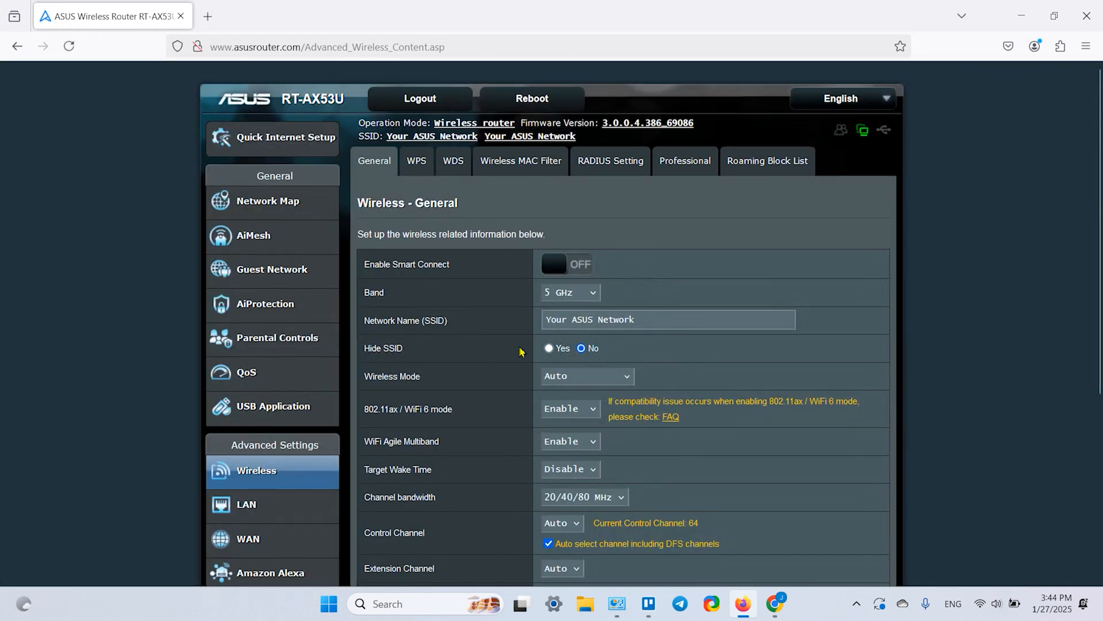
Set Hide SSID to Yes and switch Enable Smart Connect to ON
left_click(548, 348)
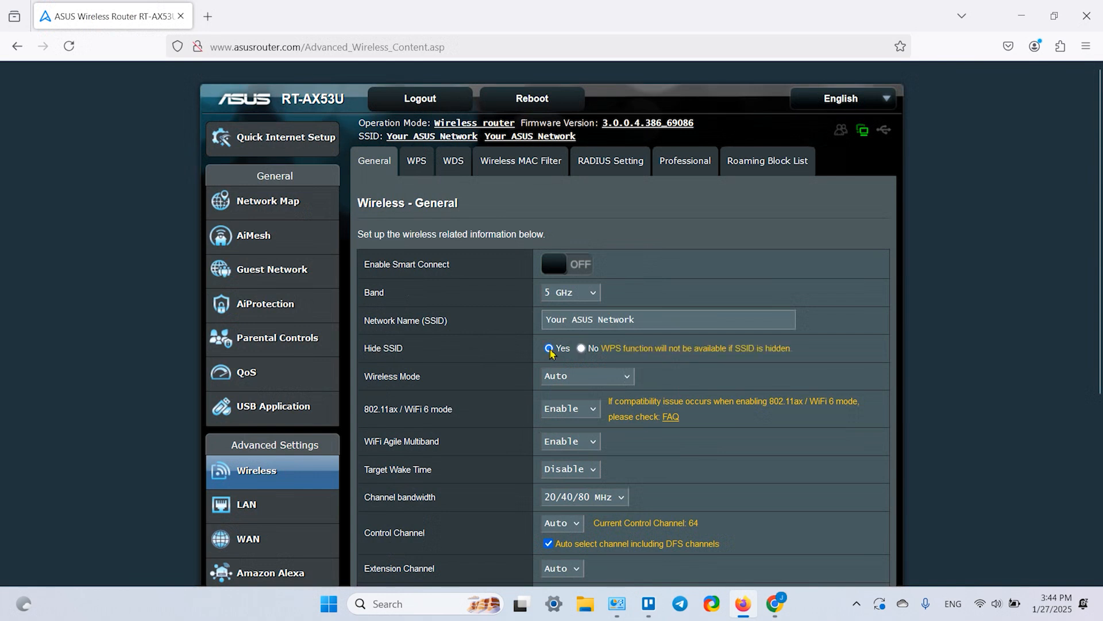
left_click(548, 348)
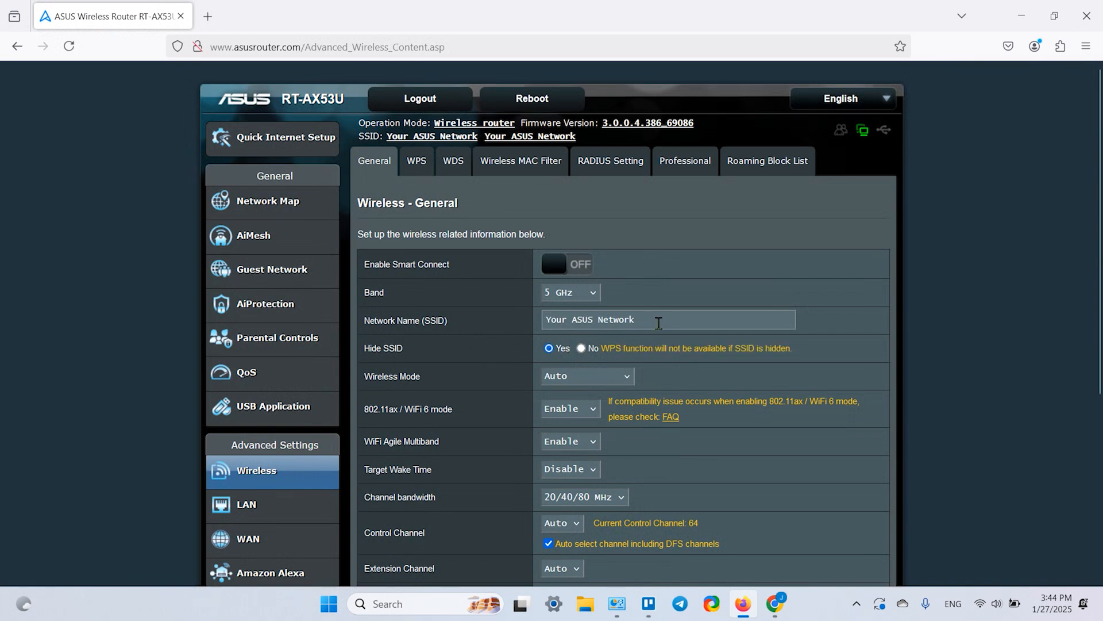
left_click(658, 319)
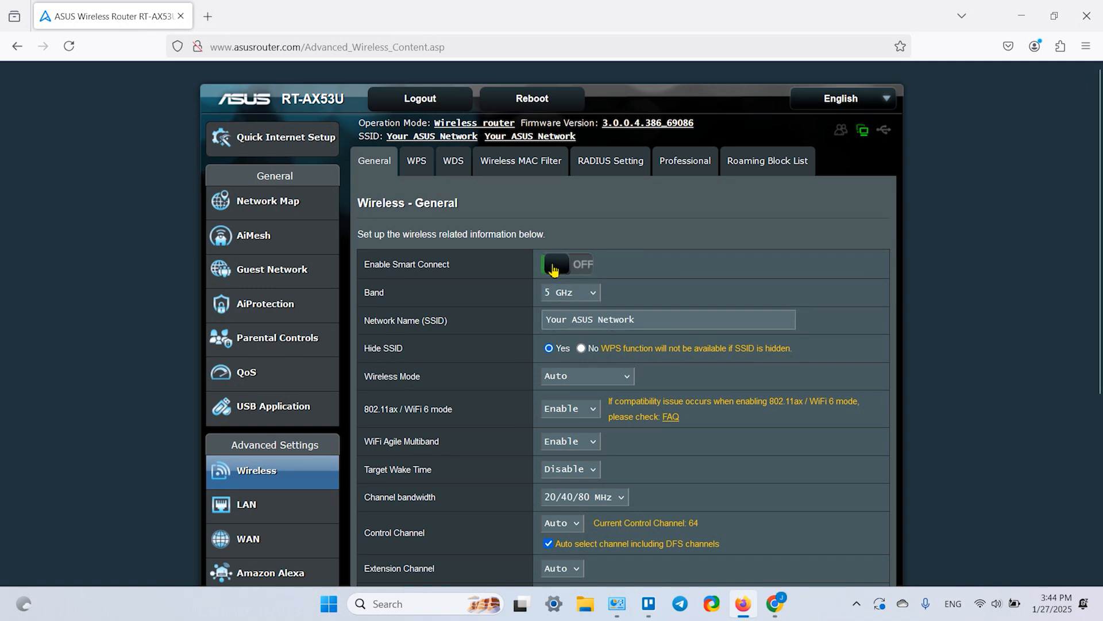
left_click(567, 264)
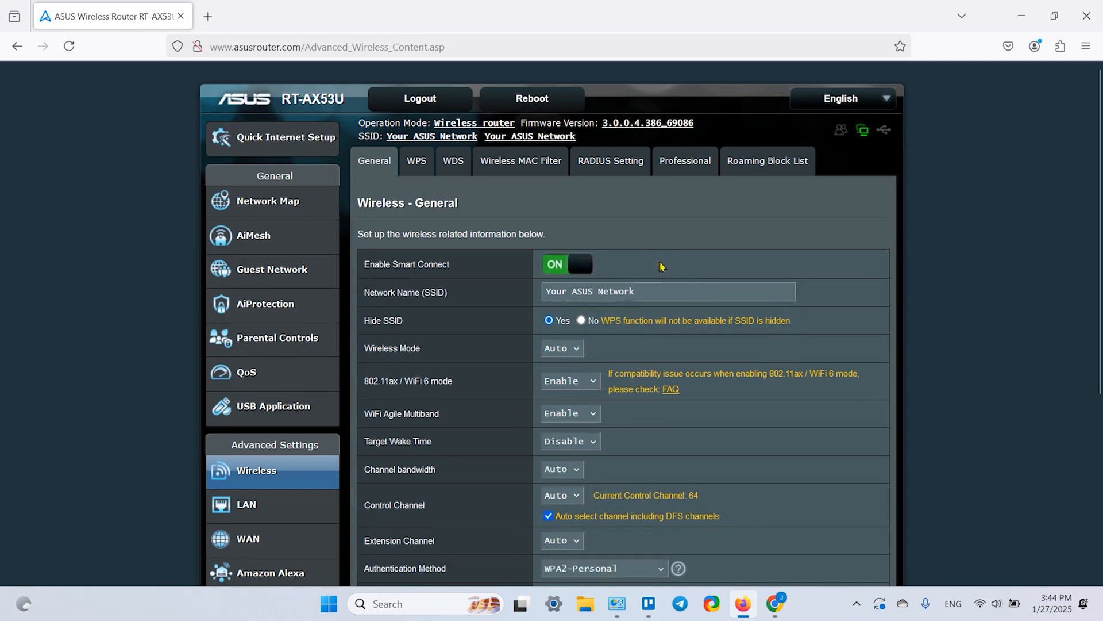